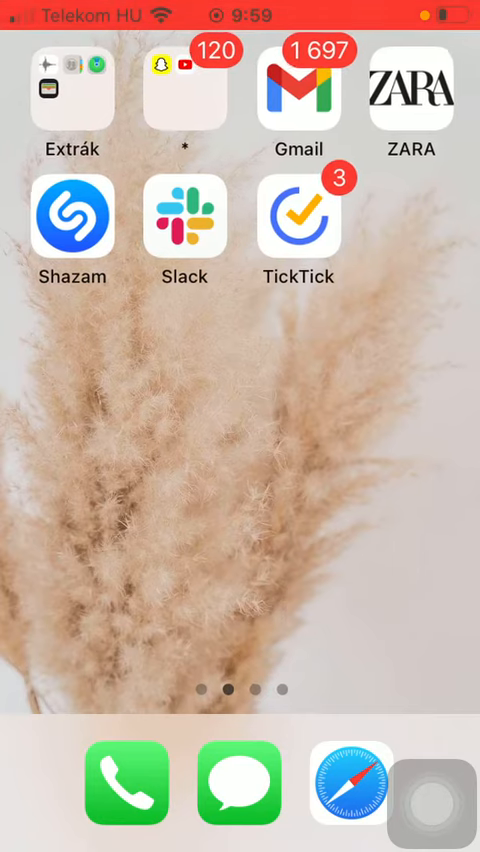
# Launch TickTick, reach Focus Statistics and begin a manual focus record via the + beside Focus Record
pyautogui.click(300, 214)
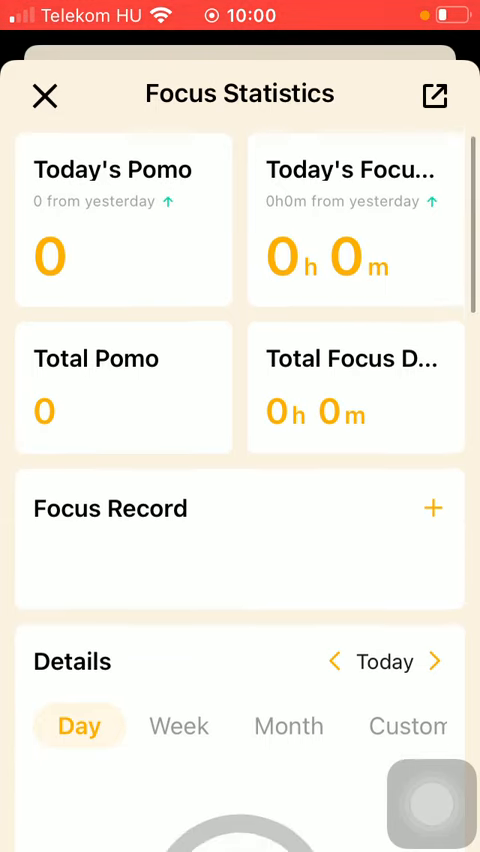
pyautogui.scroll(-3)
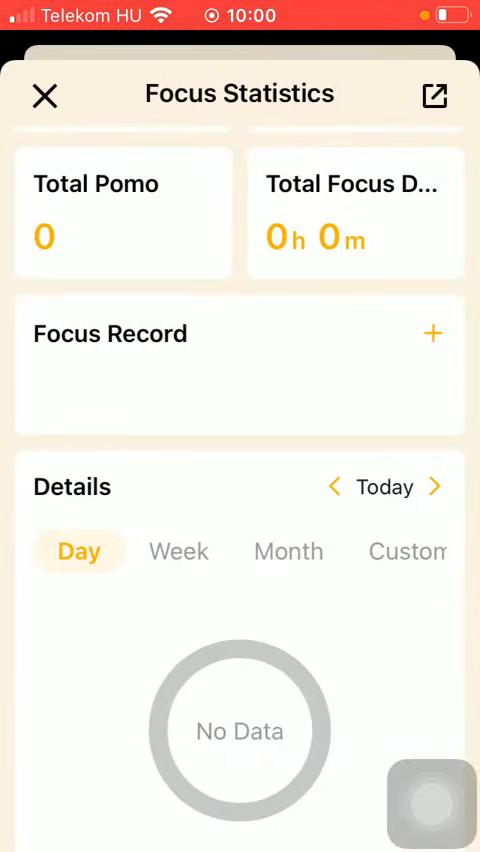
pyautogui.click(432, 332)
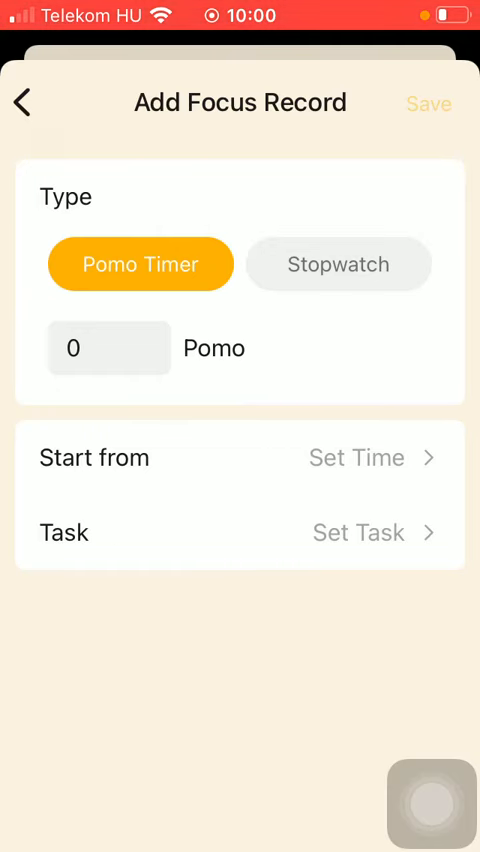
# Back out of the Add Focus Record form unsaved, returning to Focus Statistics
pyautogui.scroll(3)
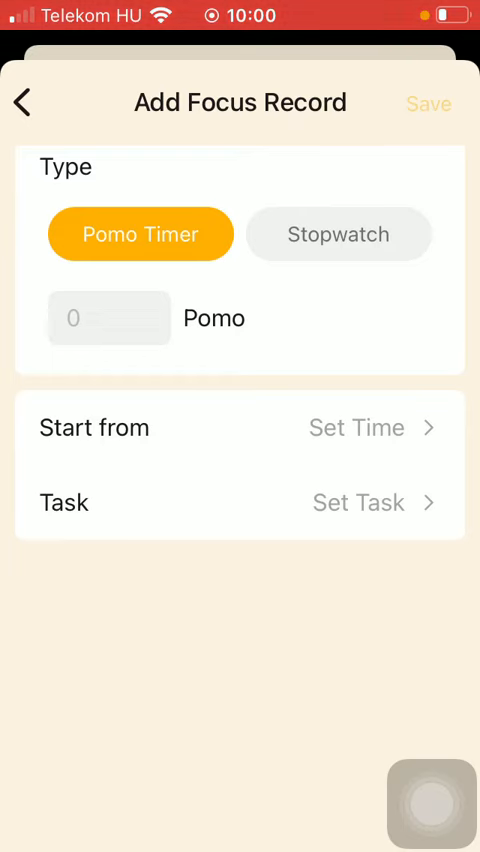
pyautogui.click(20, 104)
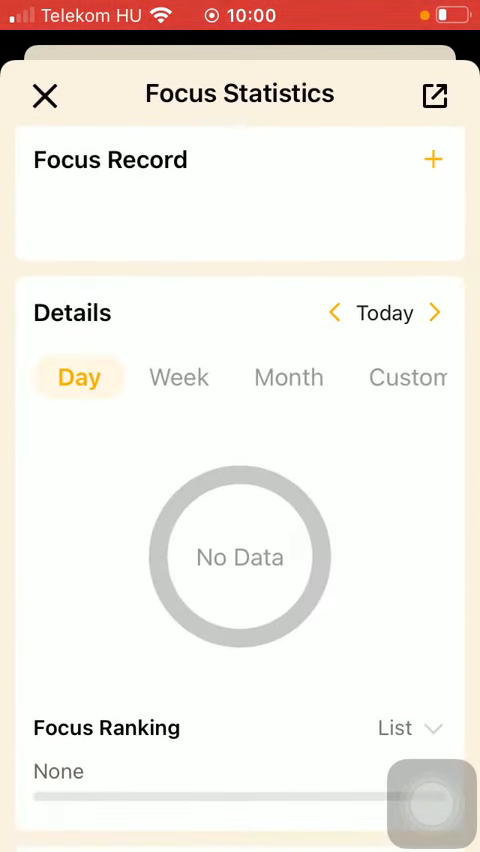
pyautogui.scroll(-3)
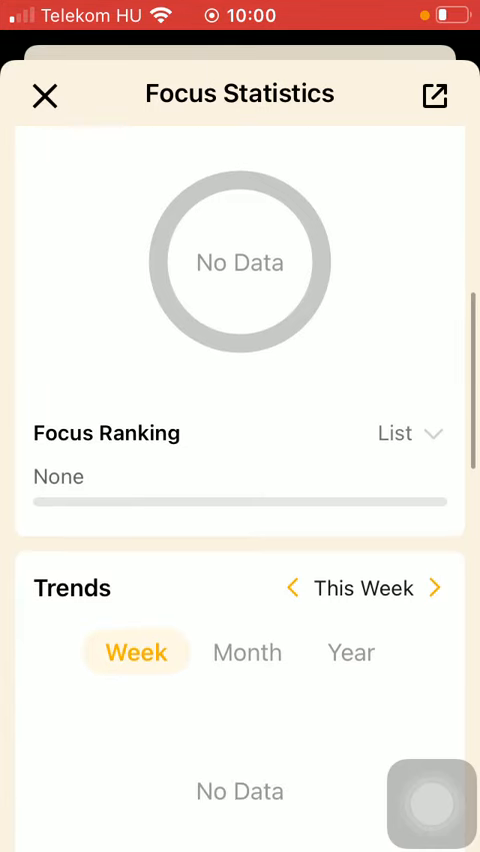
pyautogui.click(408, 432)
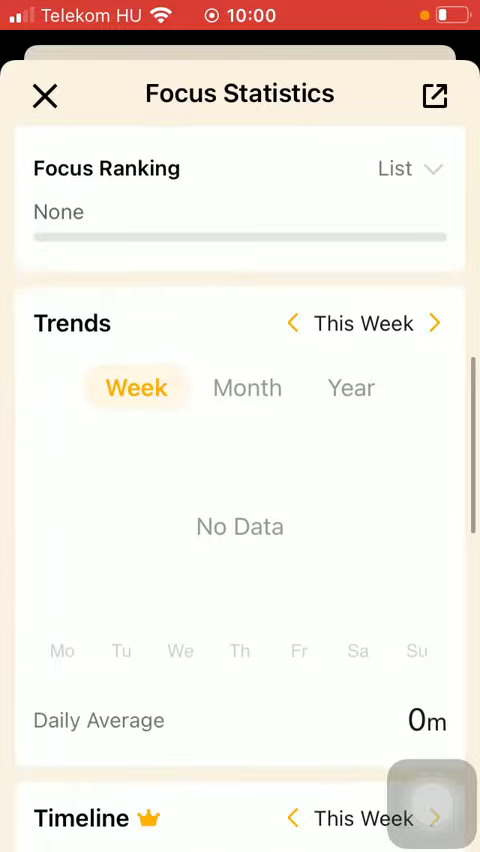
pyautogui.scroll(-3)
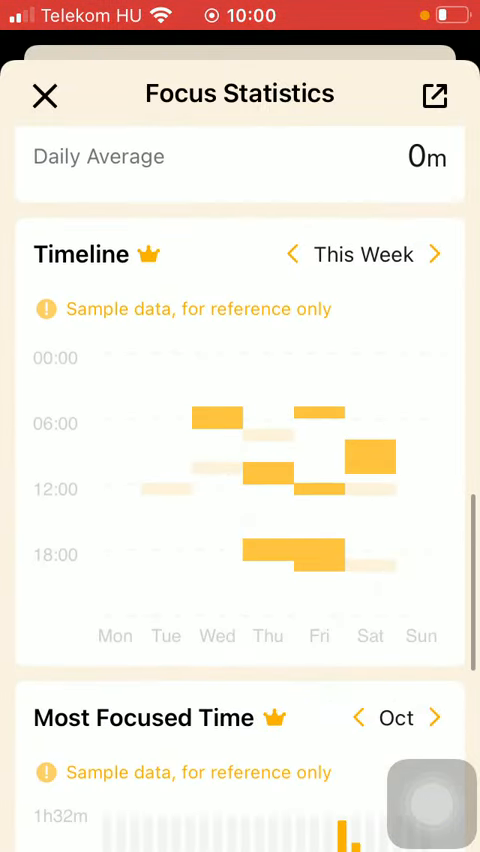
pyautogui.scroll(-3)
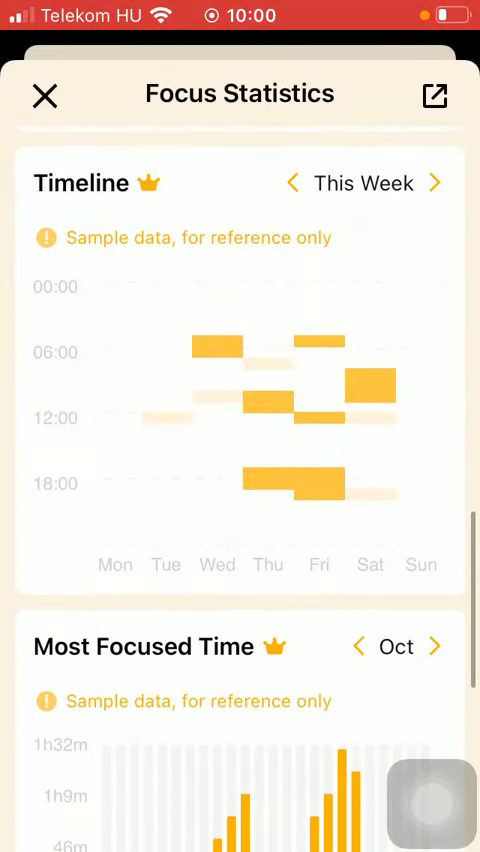
pyautogui.scroll(-3)
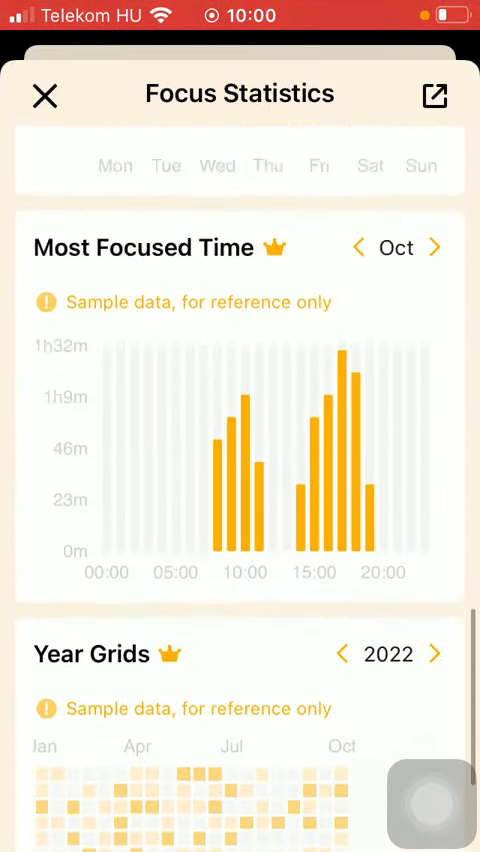
pyautogui.scroll(3)
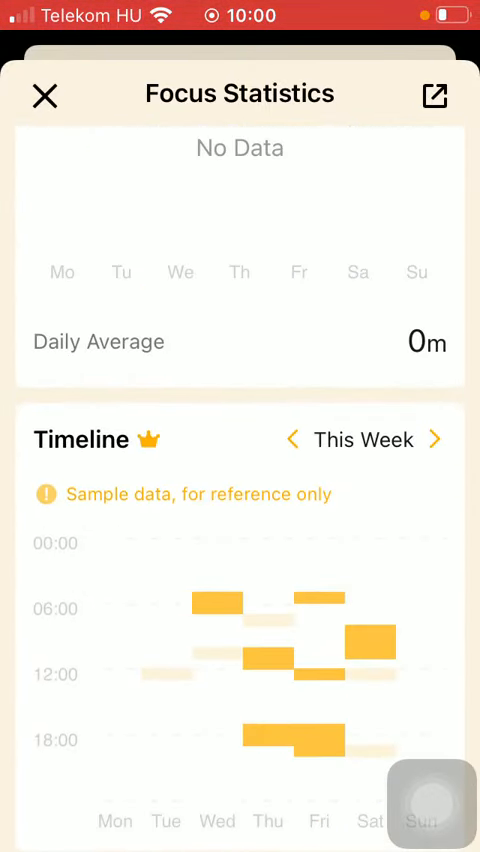
pyautogui.scroll(3)
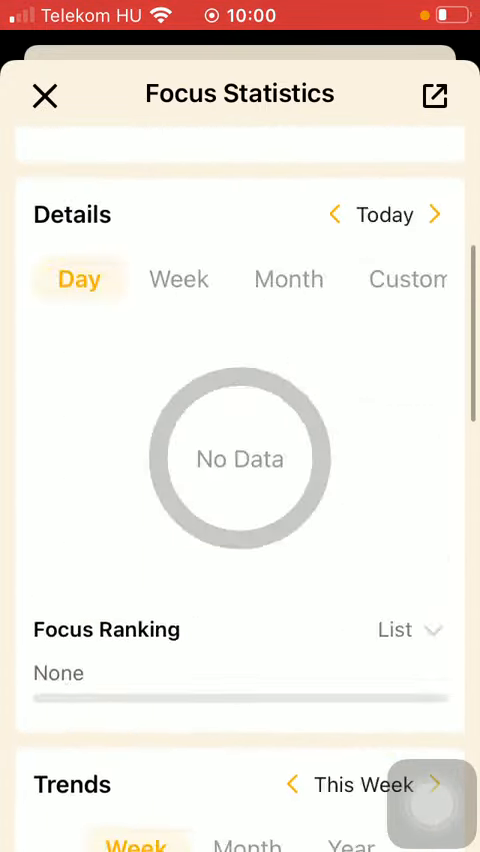
pyautogui.scroll(3)
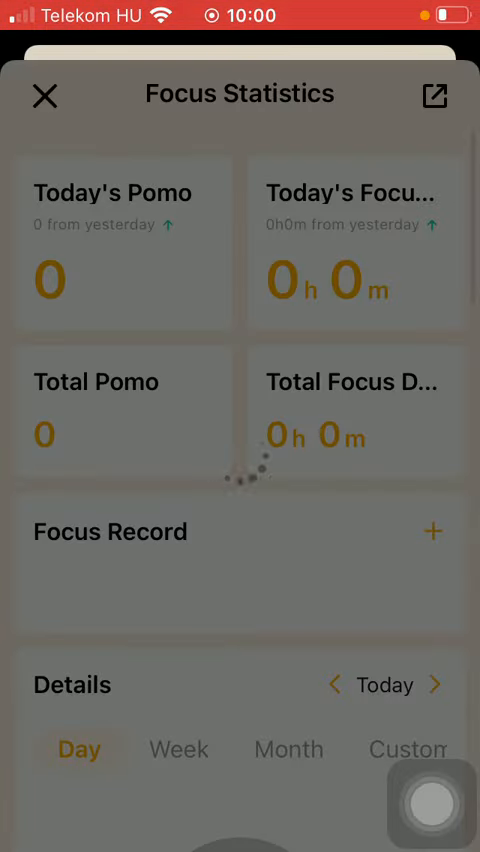
# Preview the shareable focus card in Trends and Details views, then dismiss the iOS share sheet
pyautogui.click(434, 96)
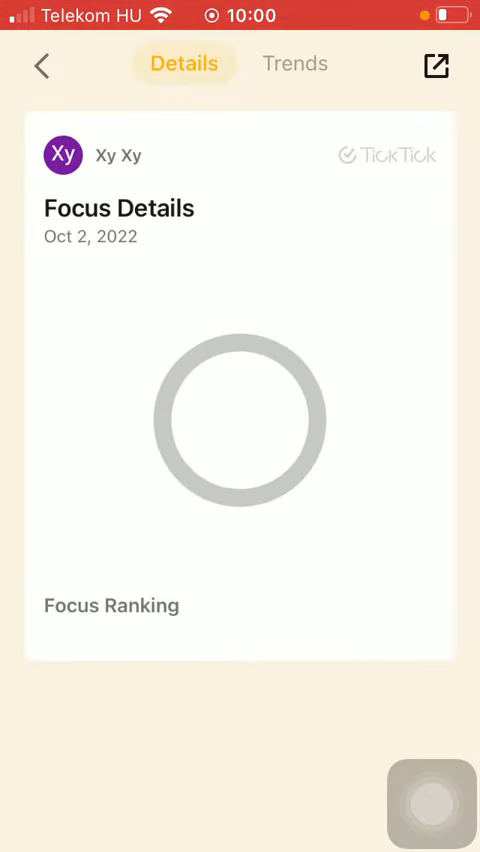
pyautogui.click(296, 64)
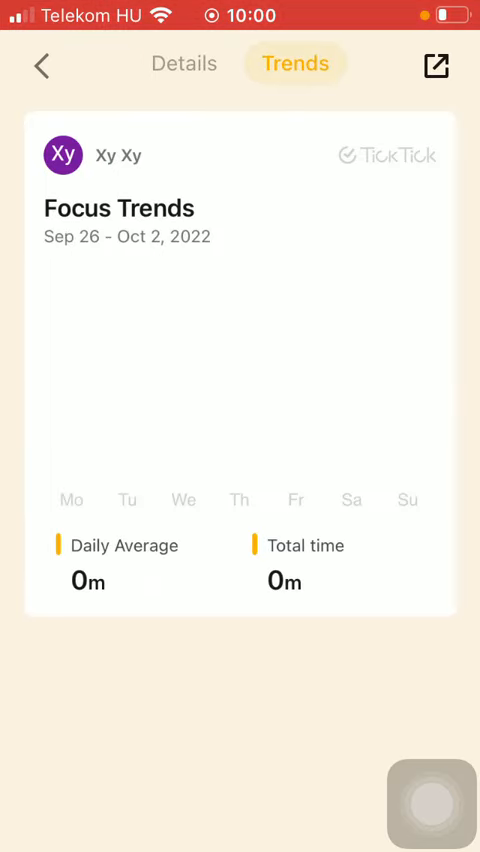
pyautogui.click(436, 66)
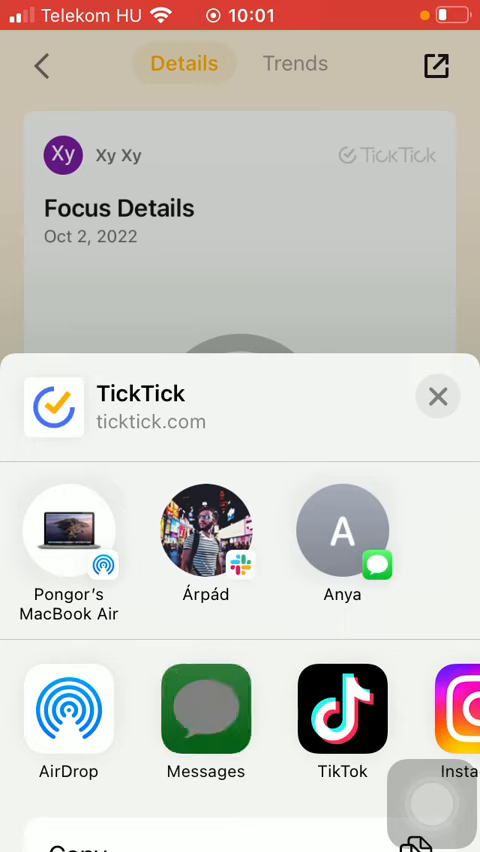
pyautogui.click(438, 396)
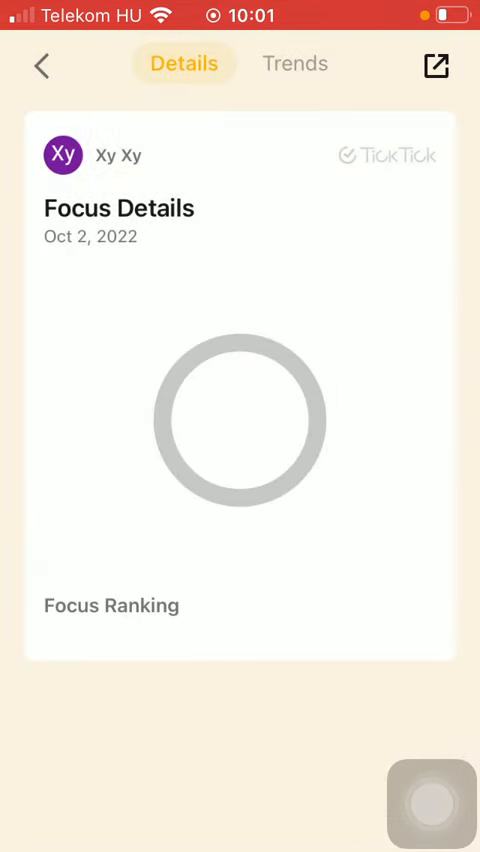